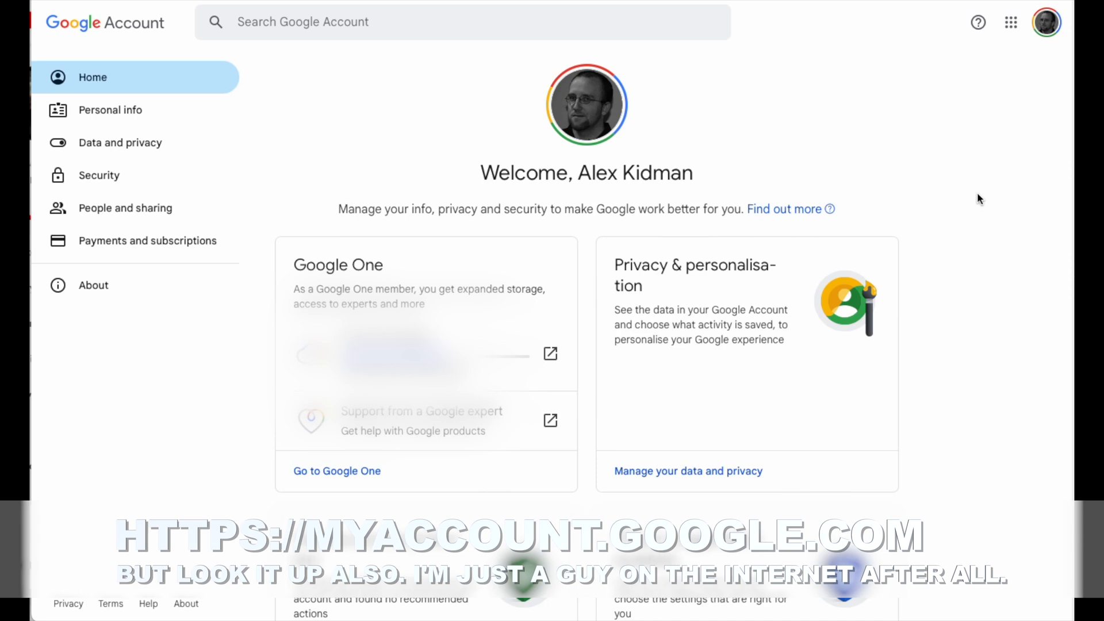
pyautogui.moveTo(997, 125)
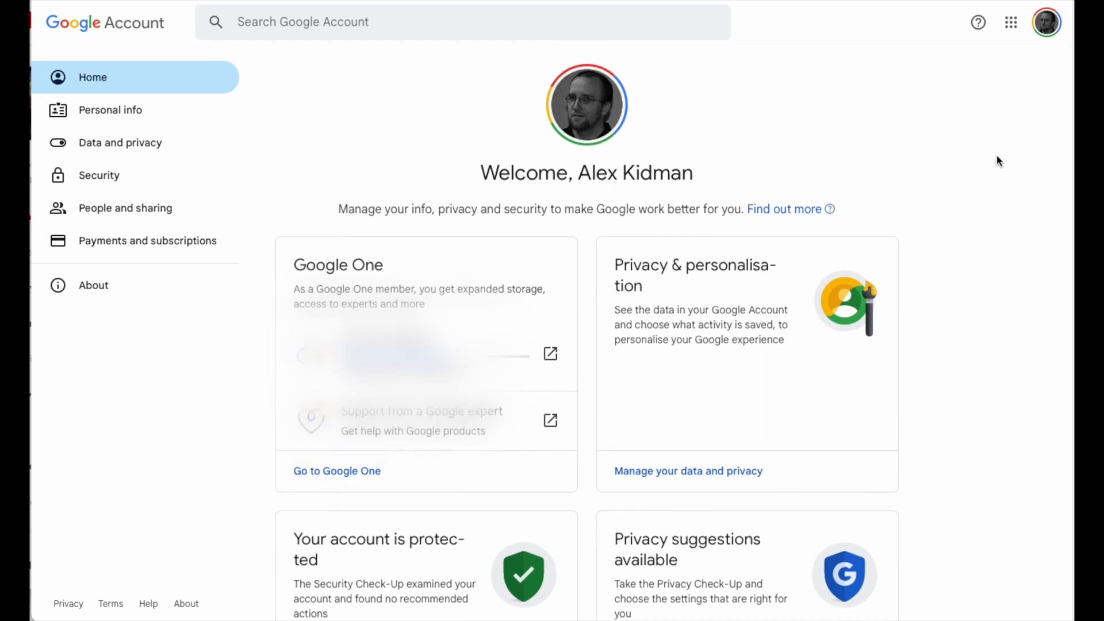
pyautogui.moveTo(963, 303)
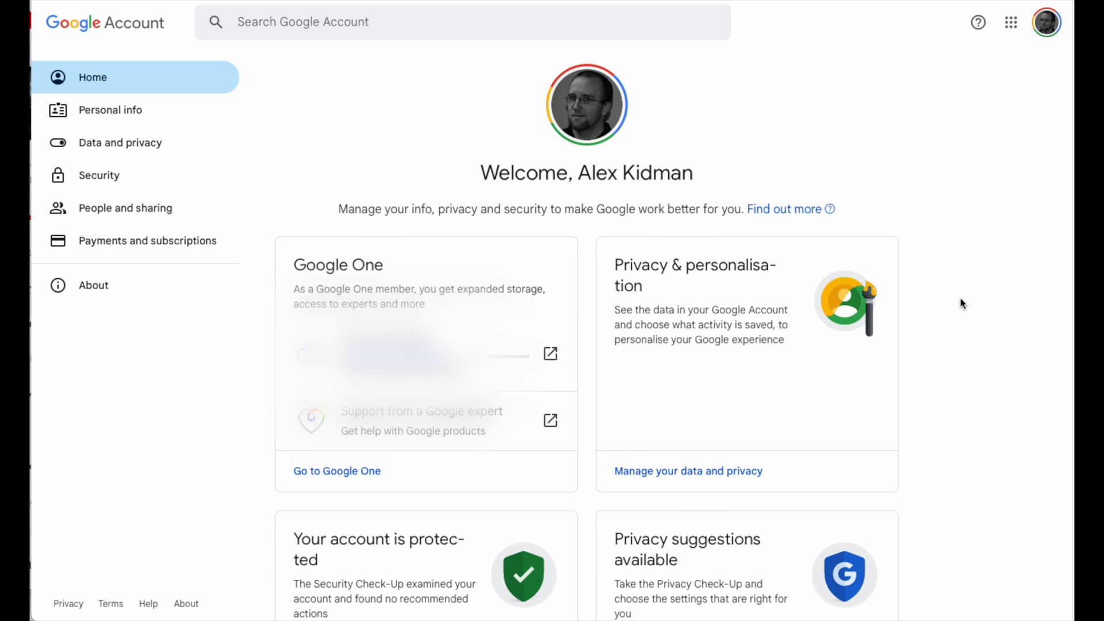
pyautogui.moveTo(688, 470)
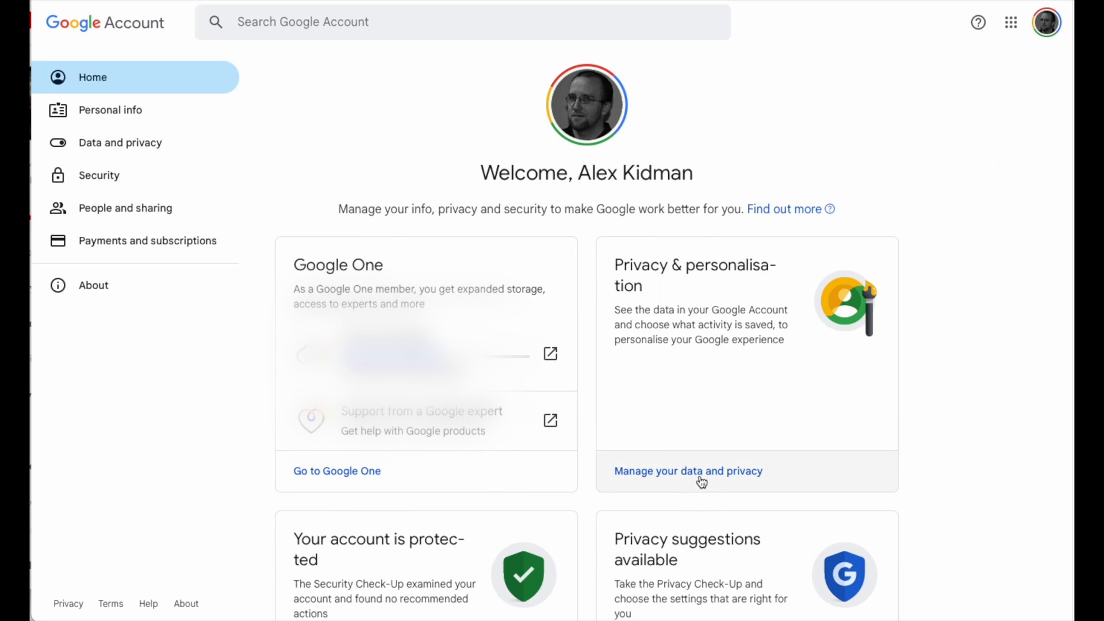
# Step: Open Data and privacy and scroll to the Download or delete your data card
pyautogui.click(687, 470)
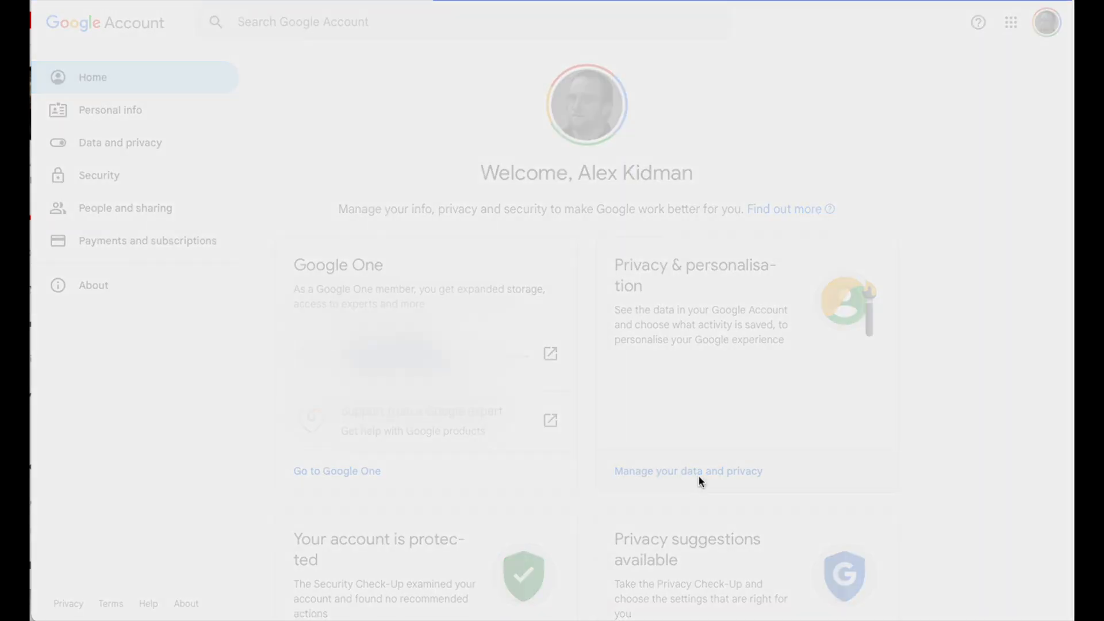
pyautogui.click(687, 470)
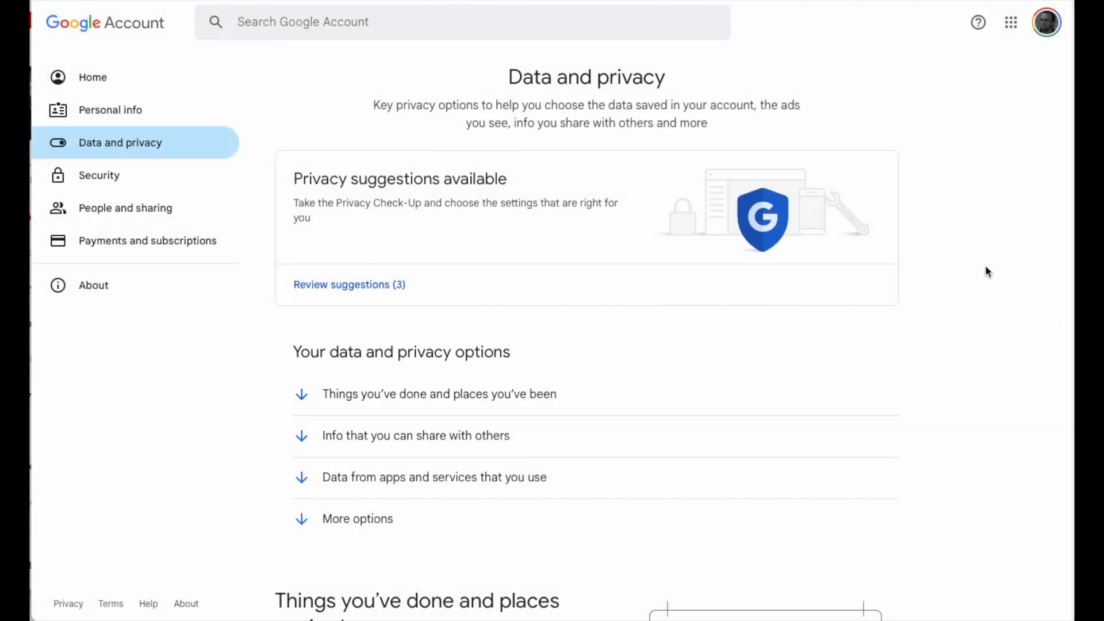
pyautogui.scroll(-3)
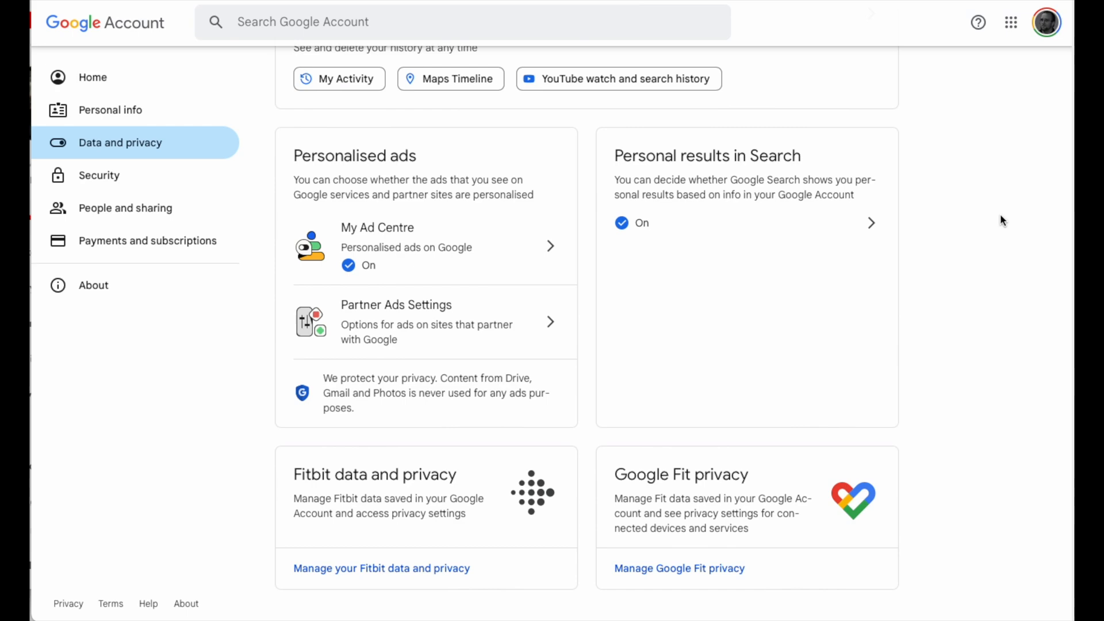
pyautogui.scroll(-3)
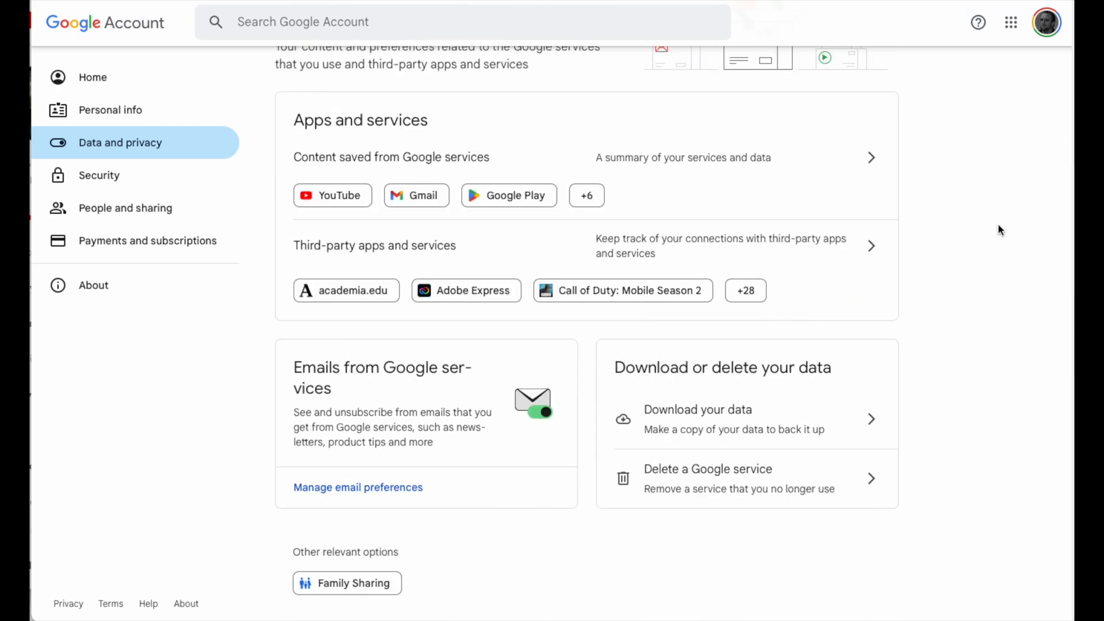
pyautogui.scroll(-3)
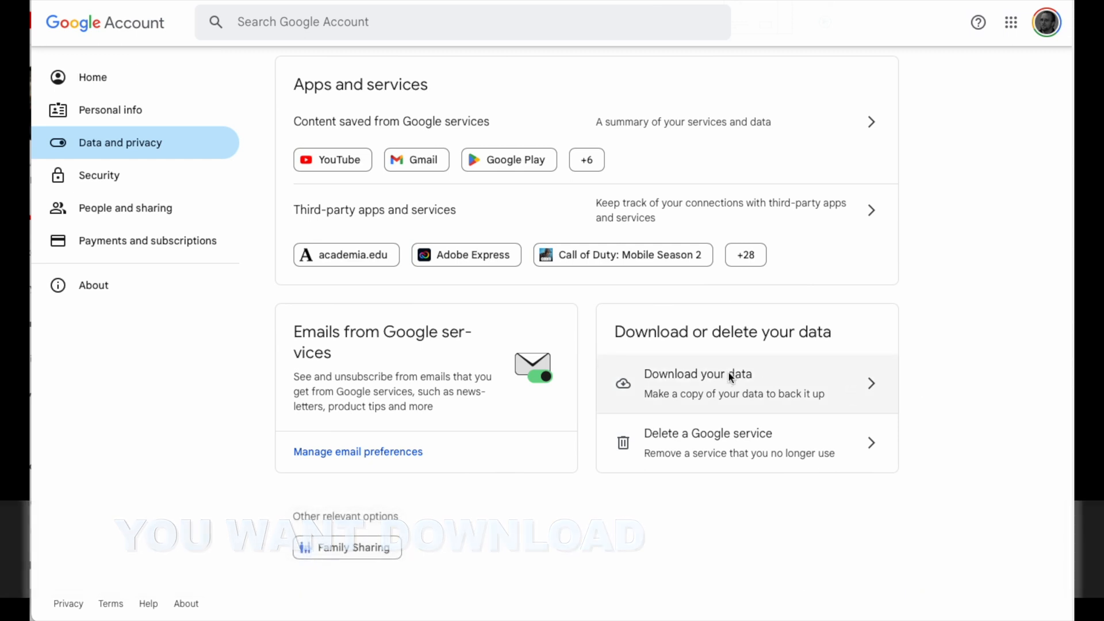
# Step: Open Google Takeout and deselect all products, leaving 0 of 58 selected
pyautogui.click(696, 374)
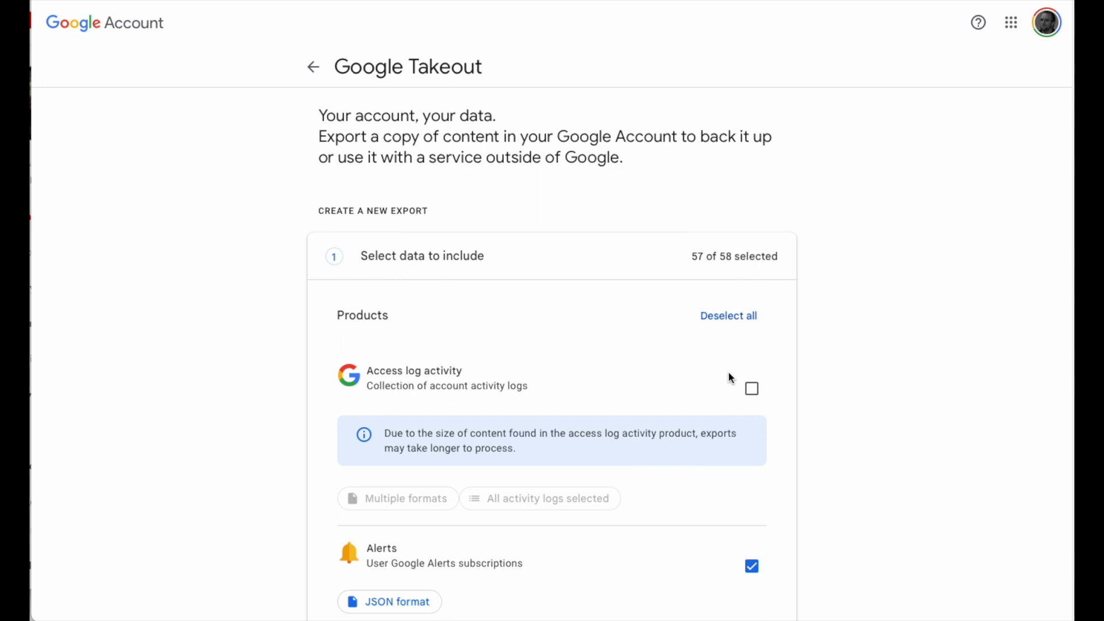
pyautogui.moveTo(537, 379)
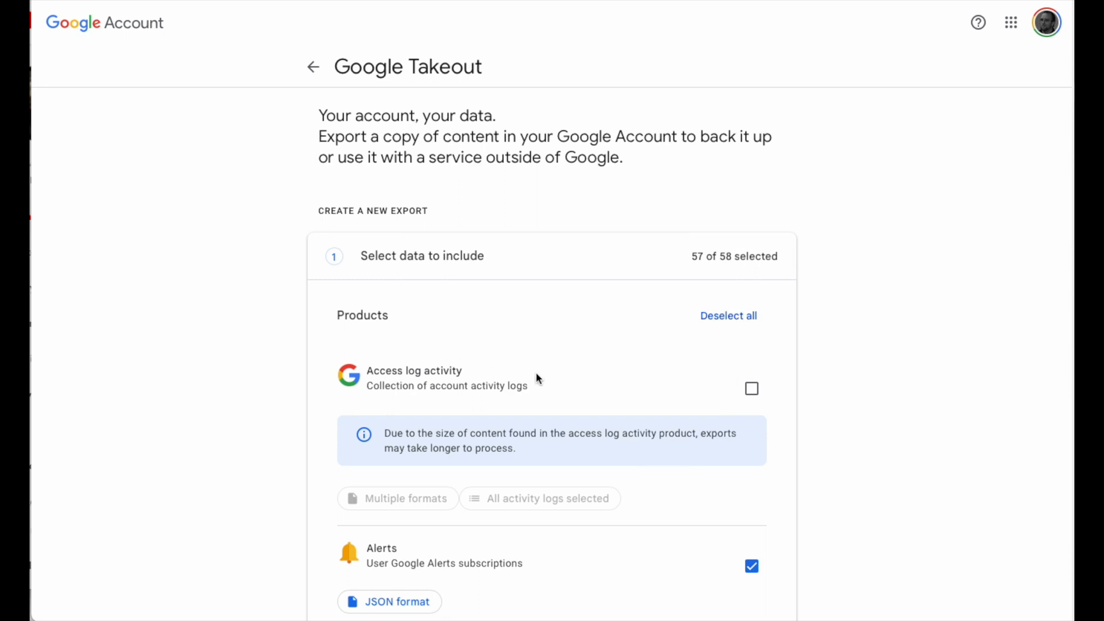
pyautogui.moveTo(882, 382)
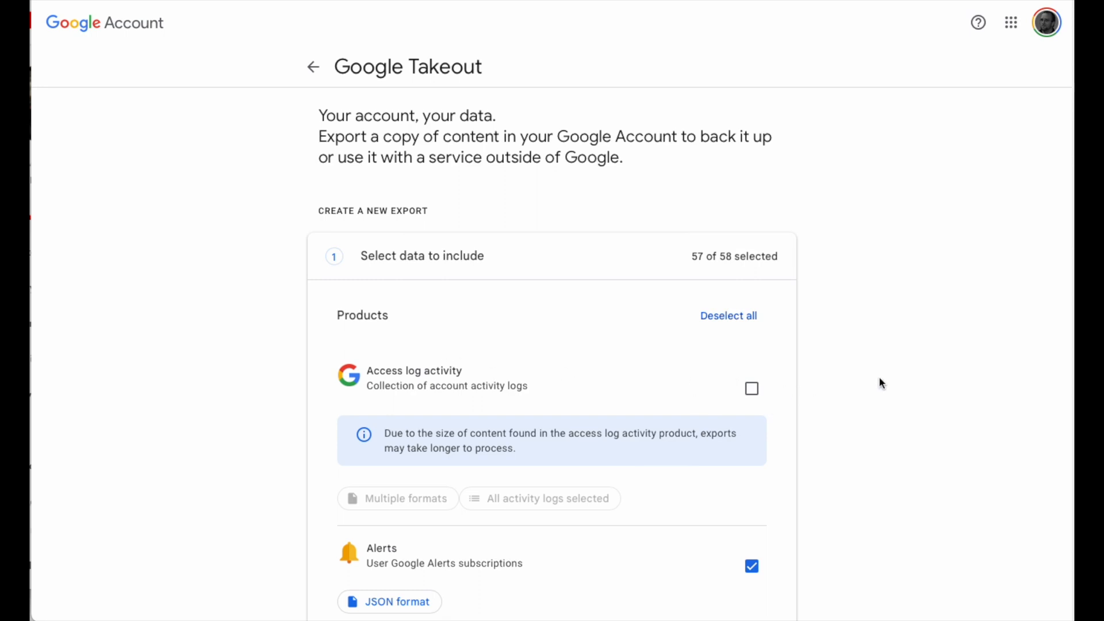
pyautogui.moveTo(816, 374)
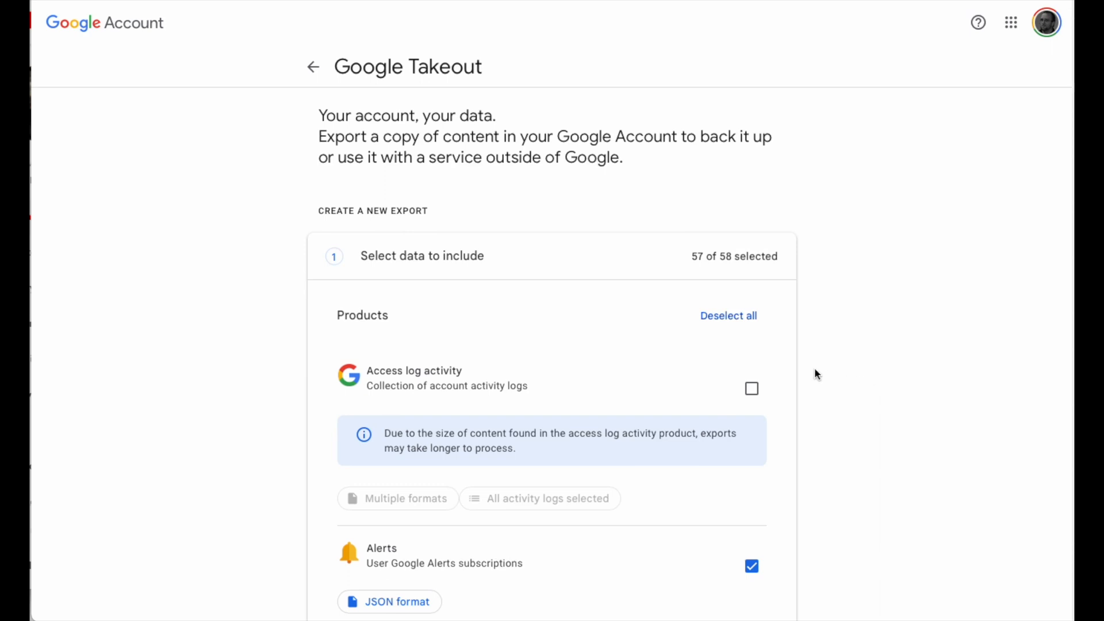
pyautogui.click(728, 316)
pyautogui.write('mail')
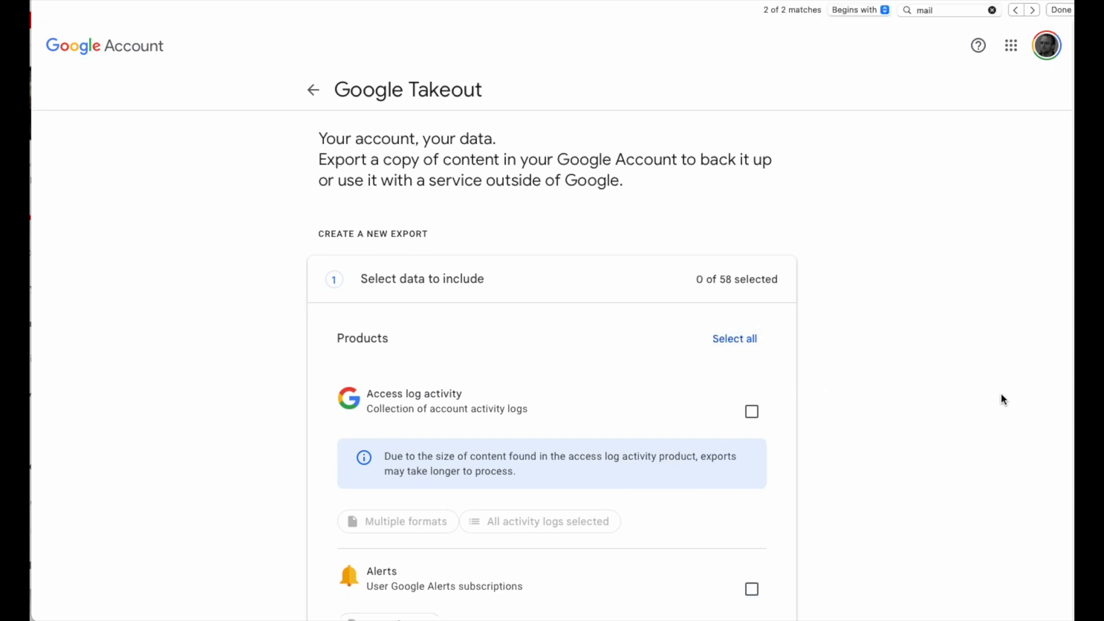
pyautogui.moveTo(972, 367)
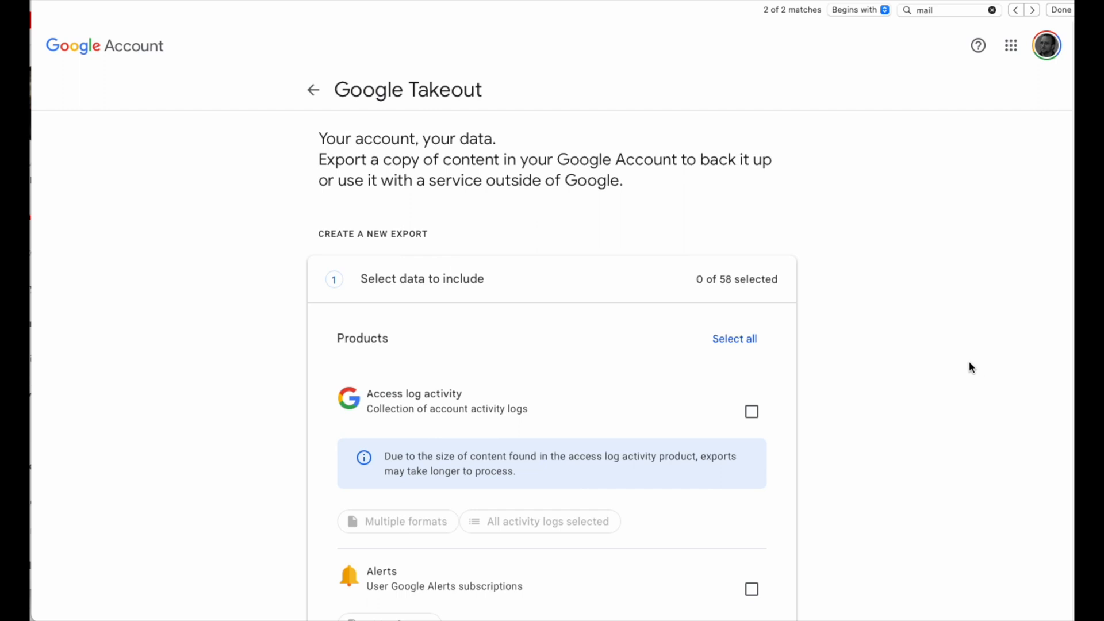
pyautogui.moveTo(834, 369)
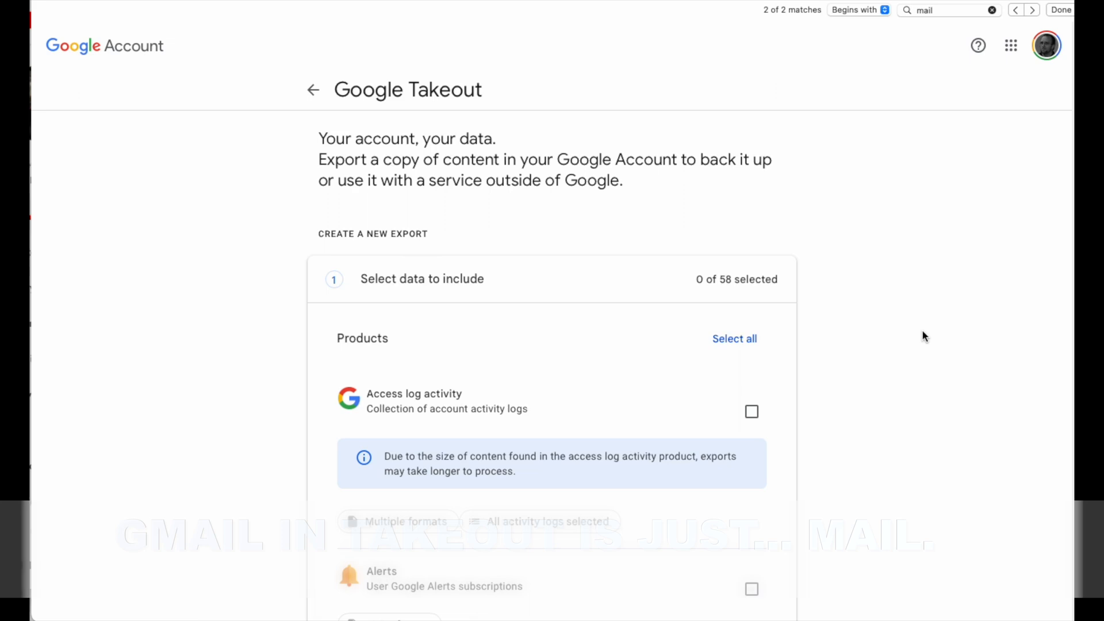
# Step: Select Mail as the only product and reach the end of the product list
pyautogui.scroll(-3)
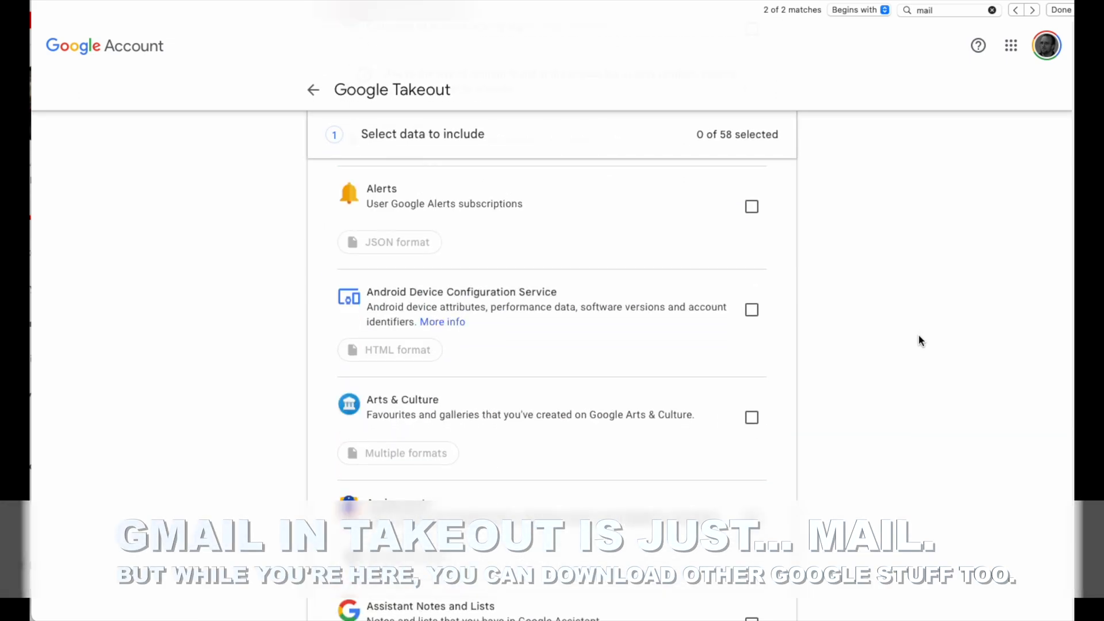
pyautogui.scroll(-3)
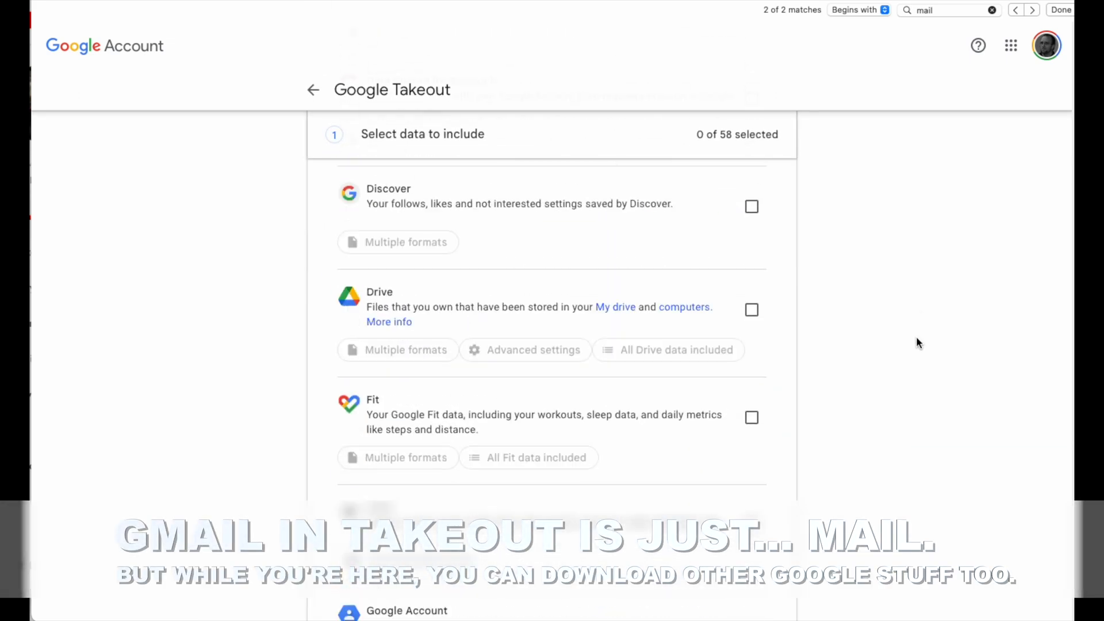
pyautogui.scroll(-3)
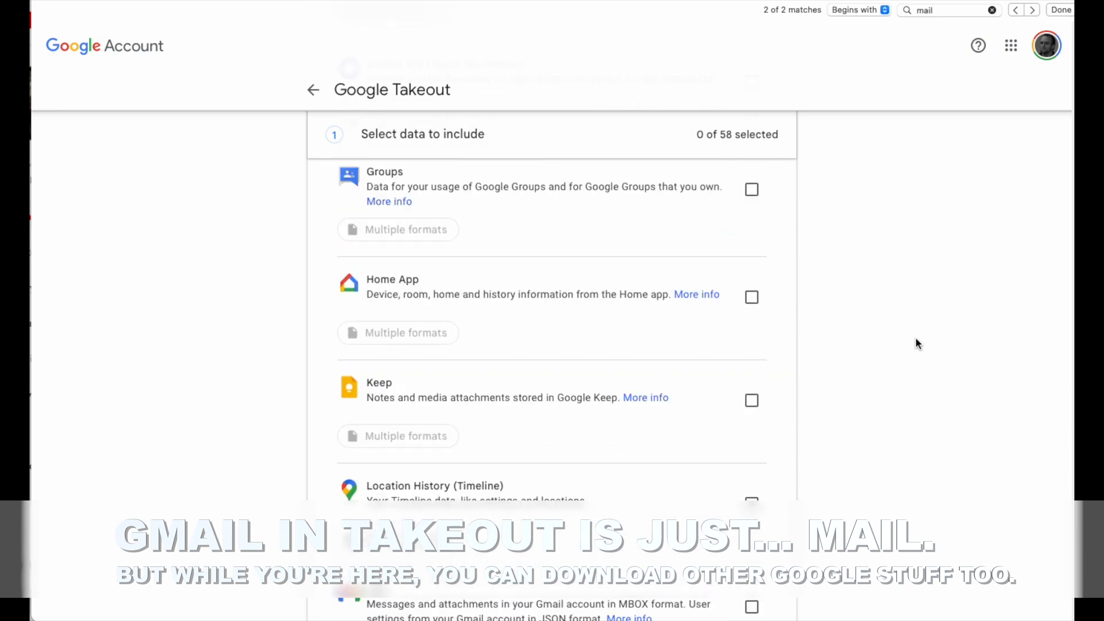
pyautogui.click(752, 412)
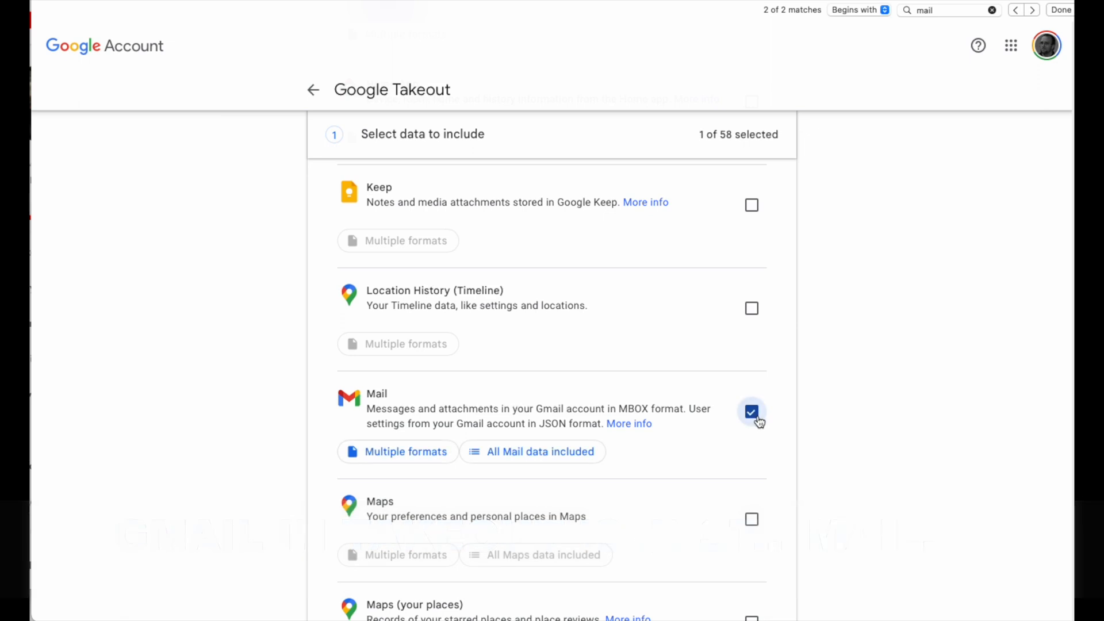
pyautogui.scroll(-3)
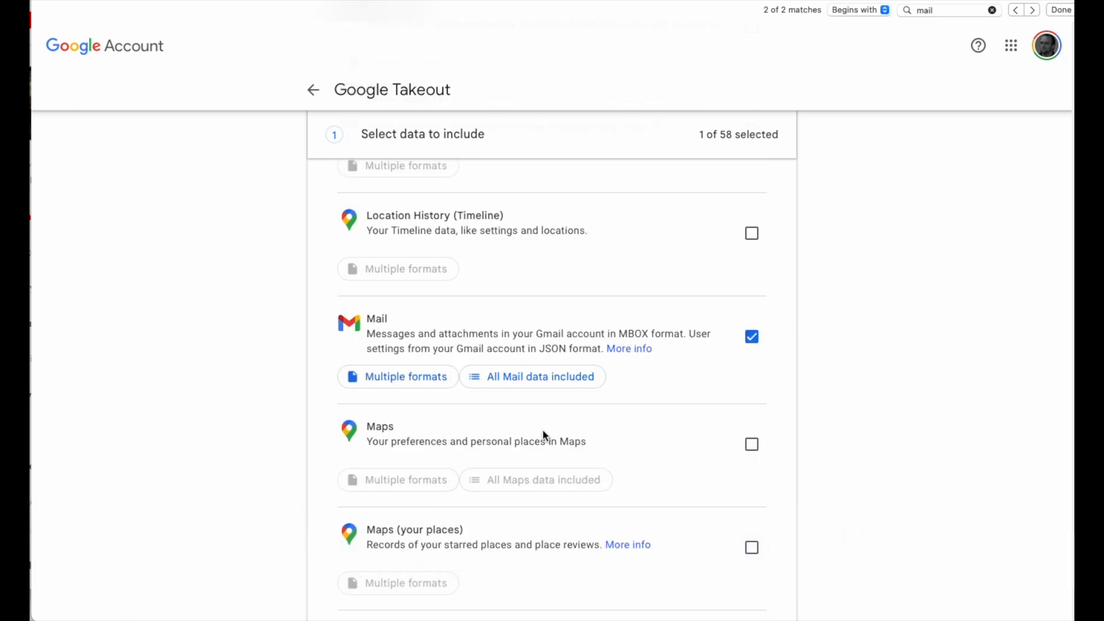
pyautogui.moveTo(548, 397)
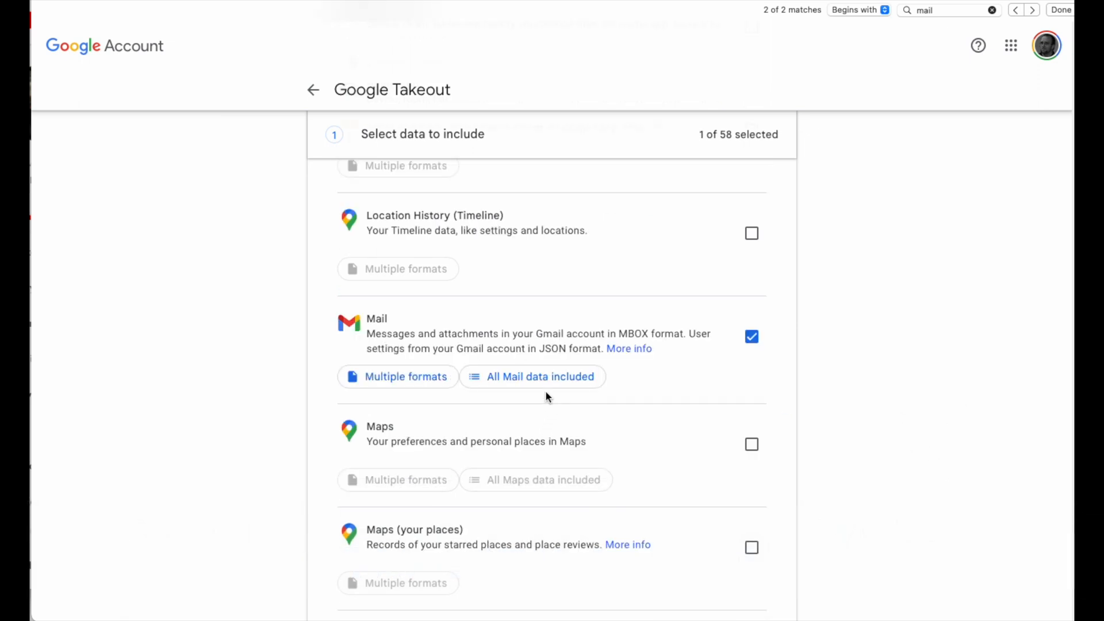
pyautogui.moveTo(798, 427)
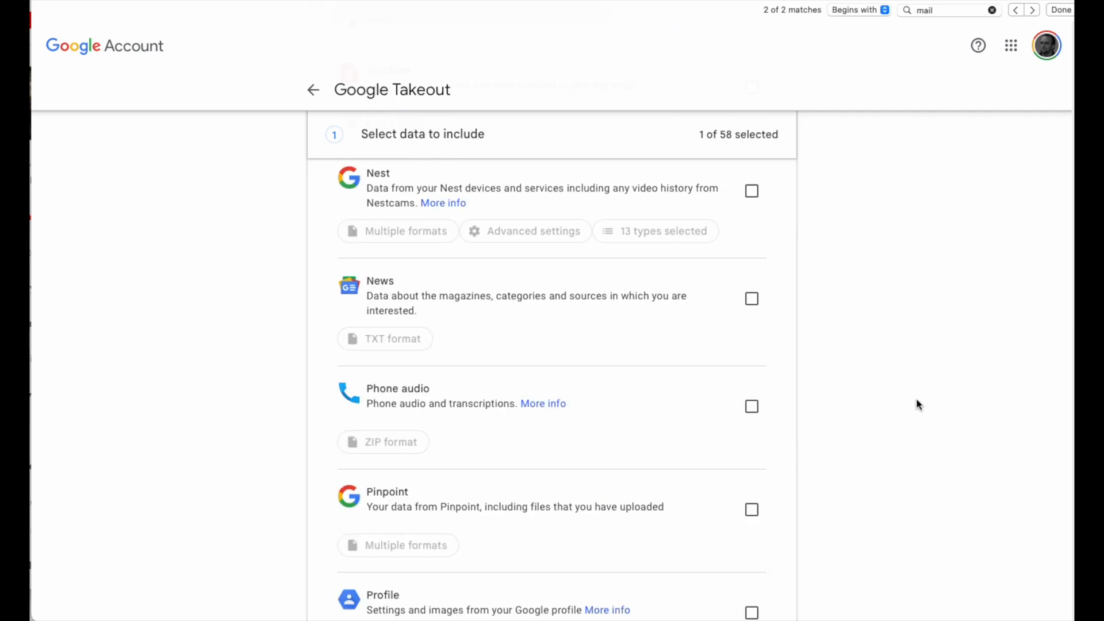
pyautogui.scroll(-3)
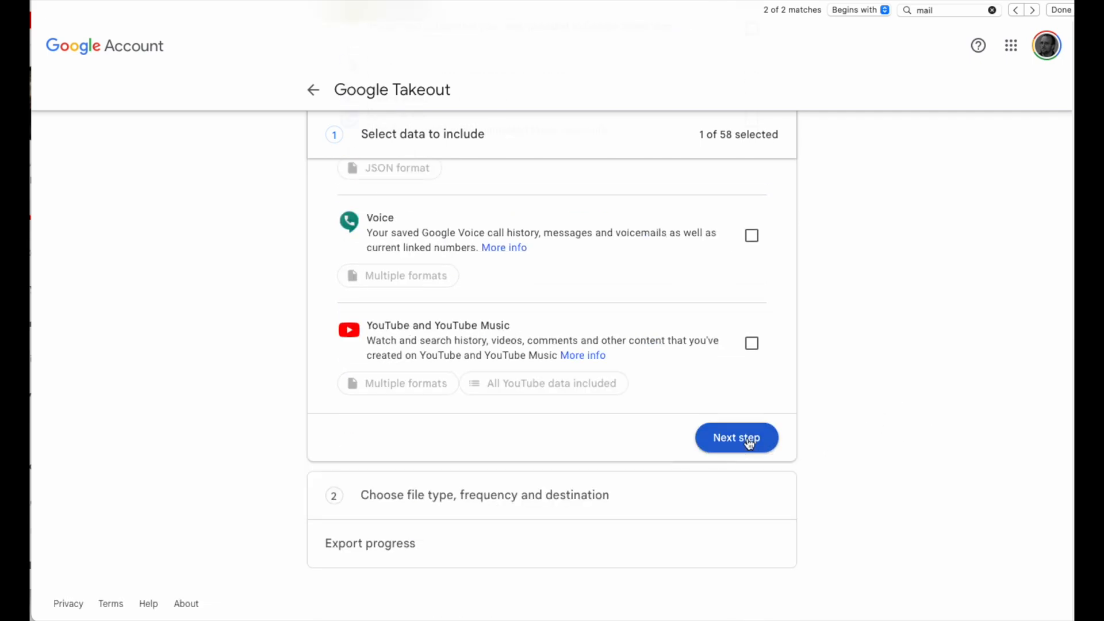
# Step: Advance to export settings and set delivery to Send download link via email
pyautogui.click(736, 437)
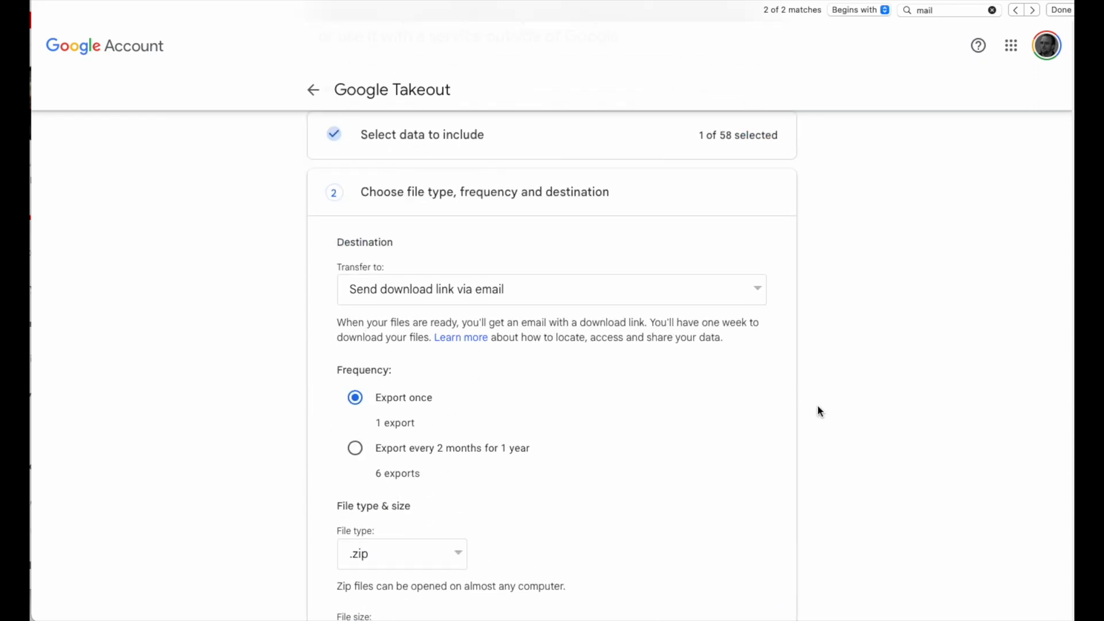
pyautogui.click(552, 288)
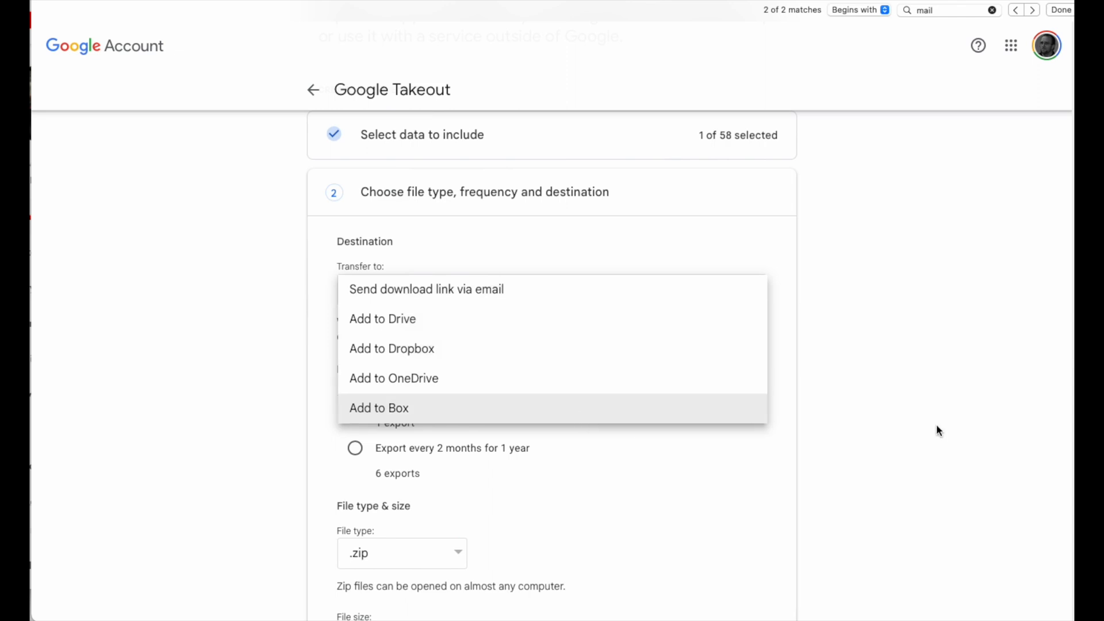
pyautogui.click(426, 289)
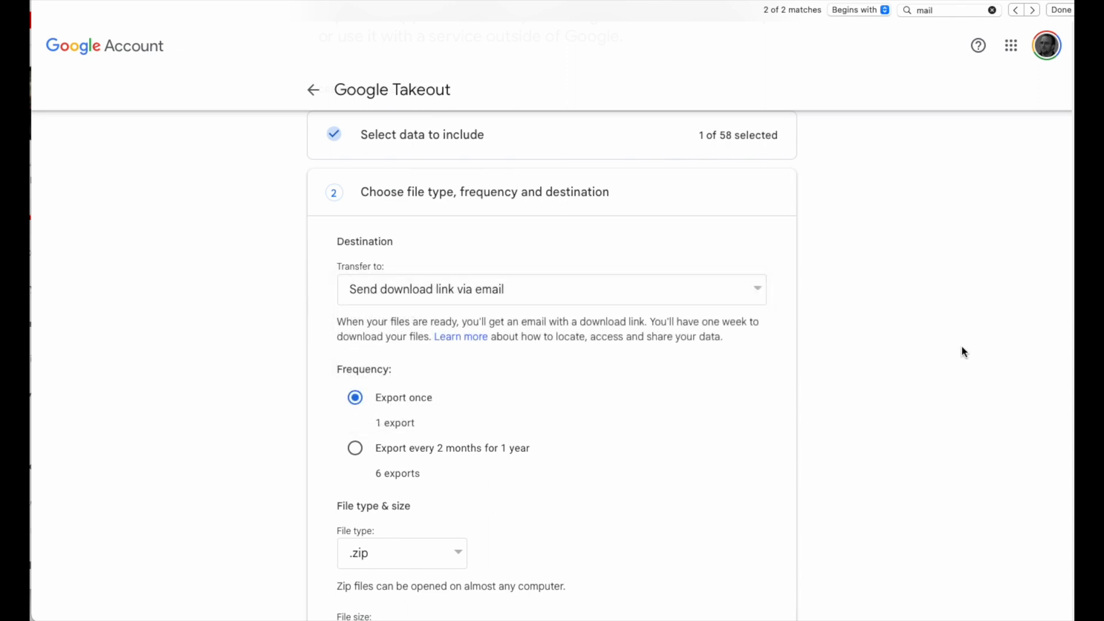
pyautogui.scroll(-3)
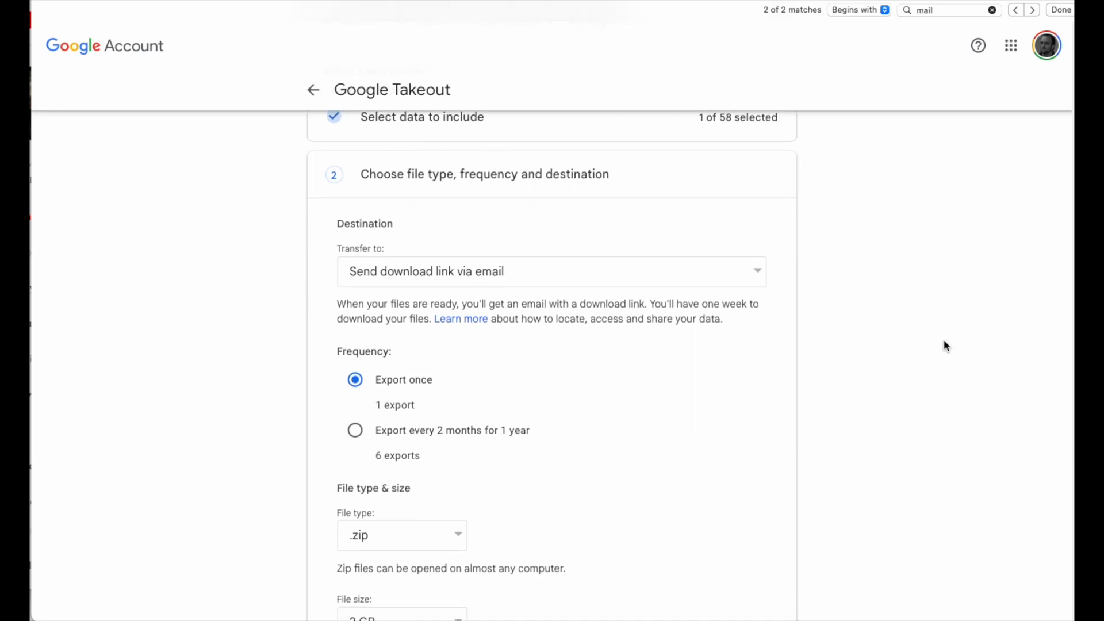
pyautogui.scroll(-3)
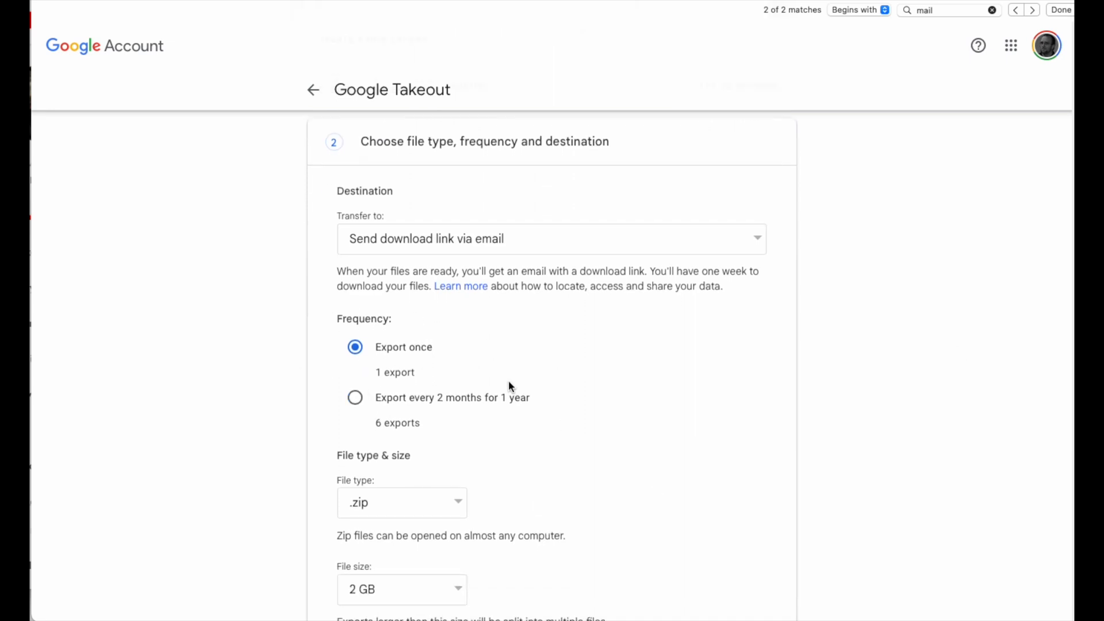
pyautogui.moveTo(847, 401)
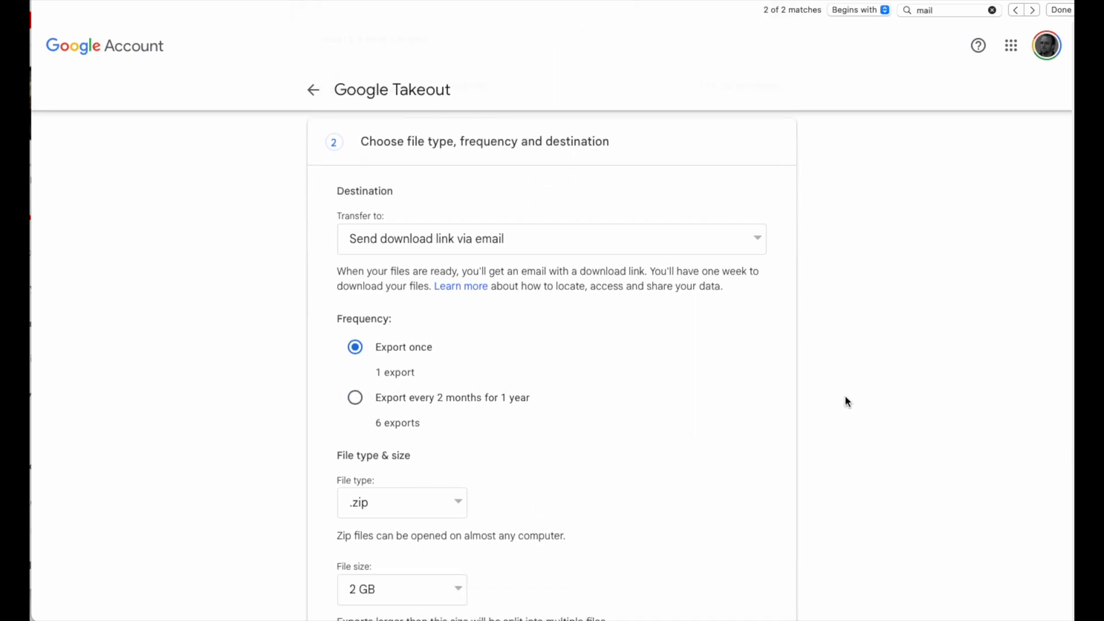
pyautogui.scroll(-3)
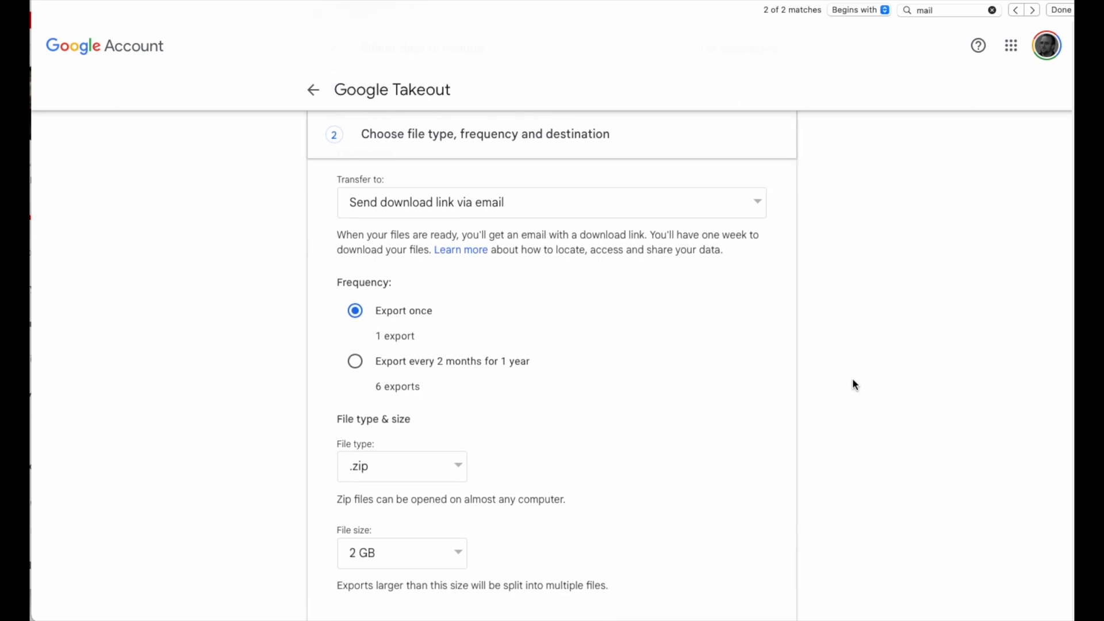
# Step: Choose .zip file type with 2 GB file size and create the export
pyautogui.click(402, 466)
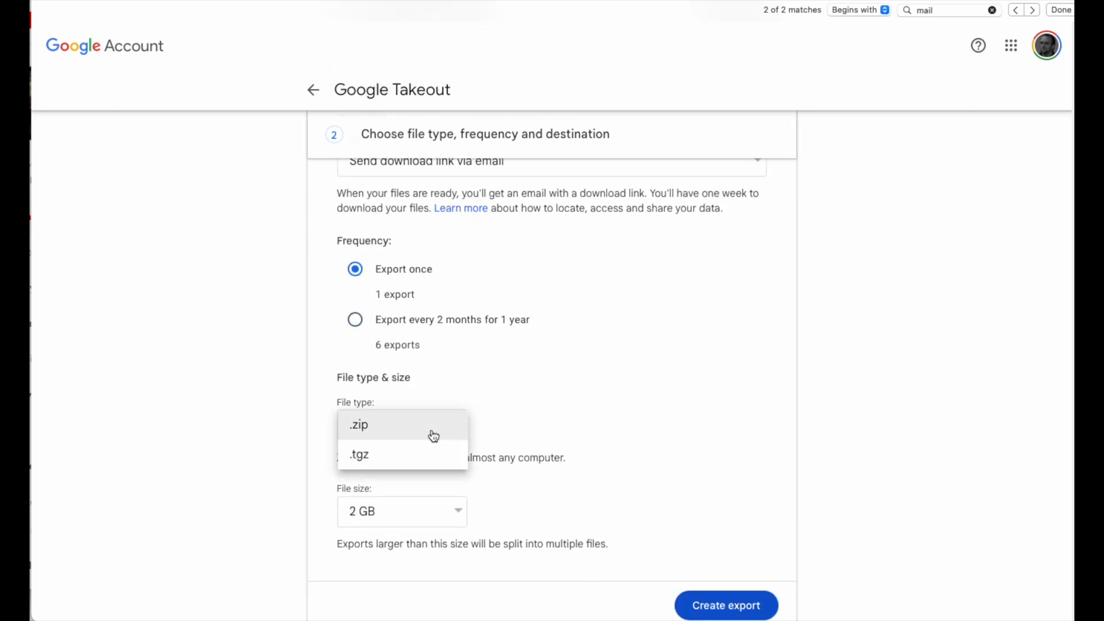
pyautogui.click(358, 425)
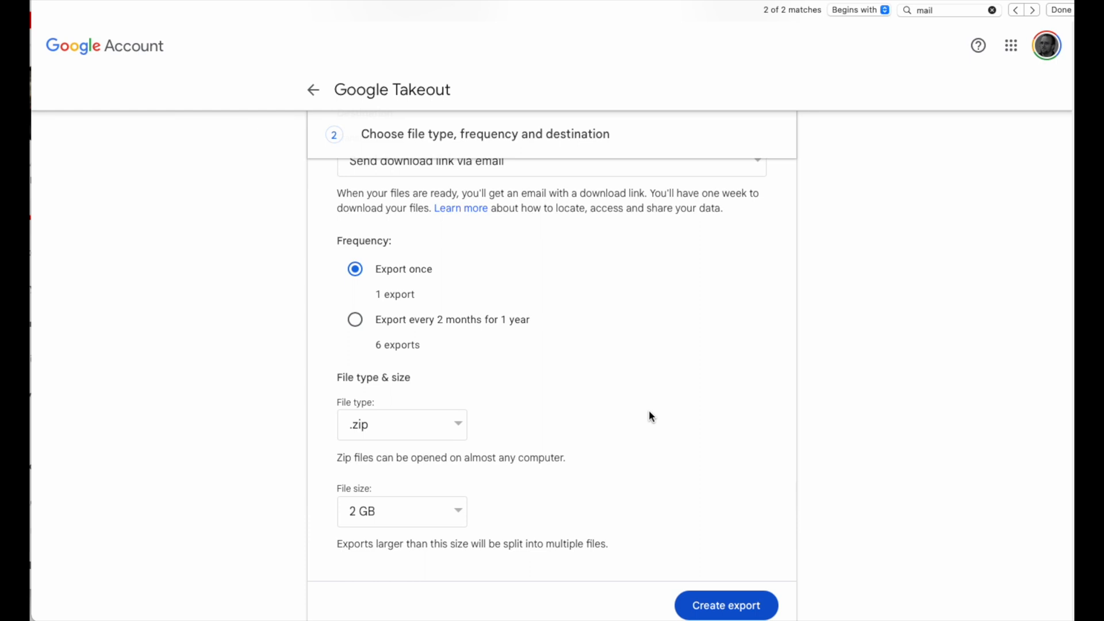
pyautogui.click(402, 511)
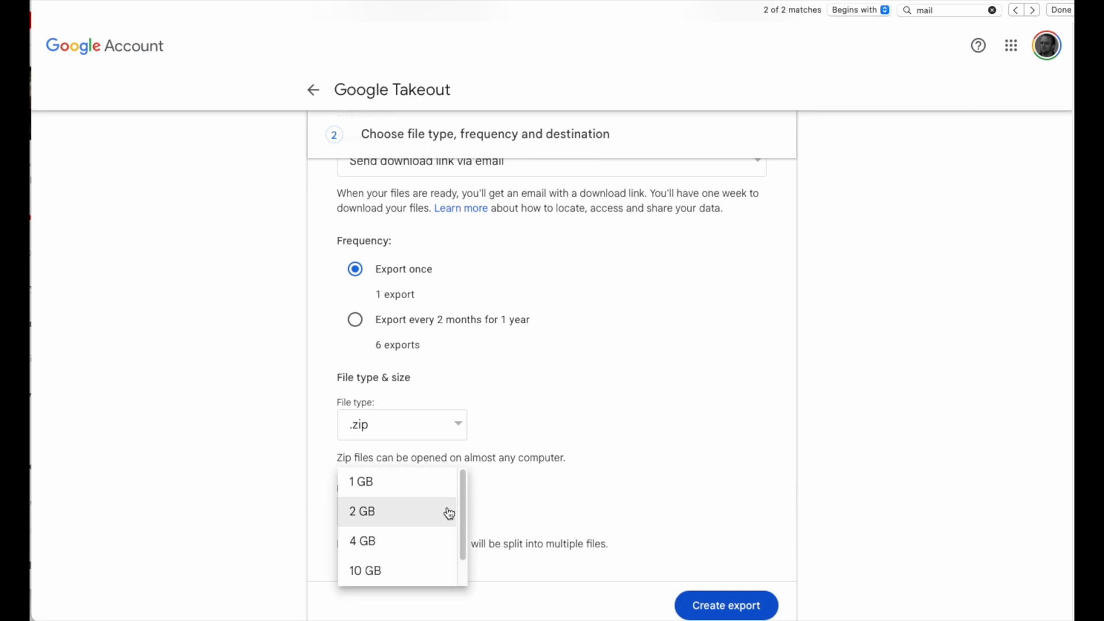
pyautogui.click(361, 512)
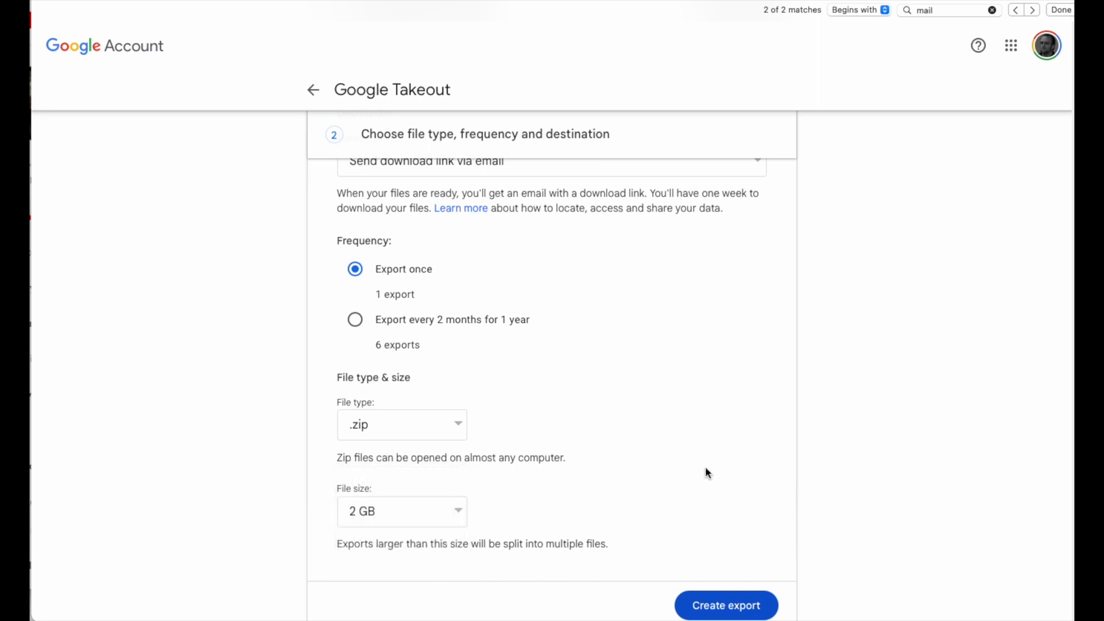
pyautogui.scroll(-3)
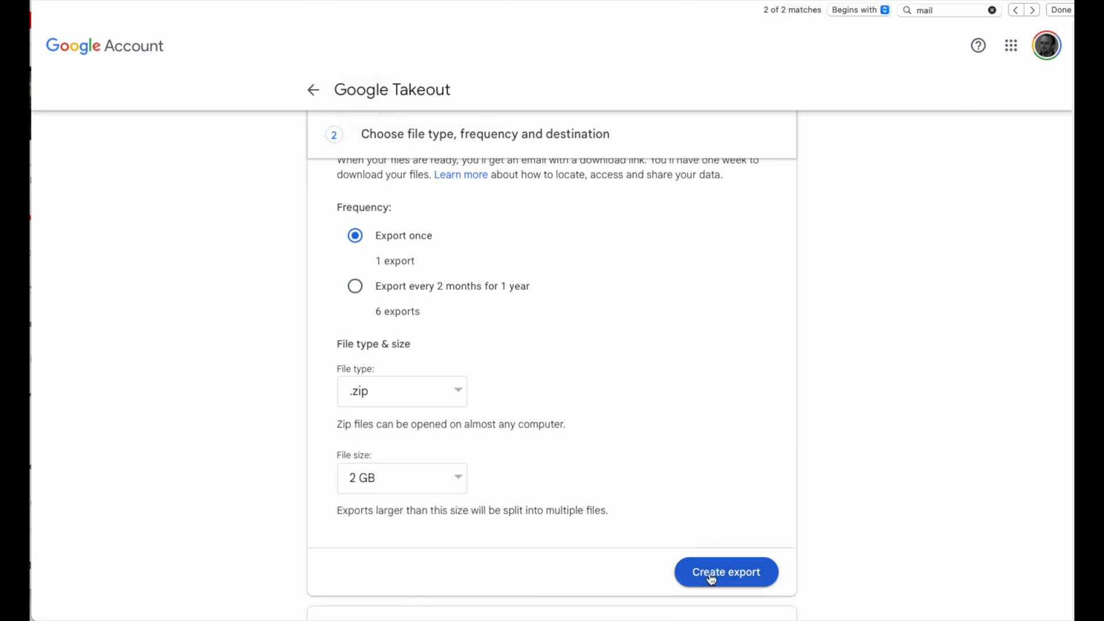
pyautogui.click(726, 572)
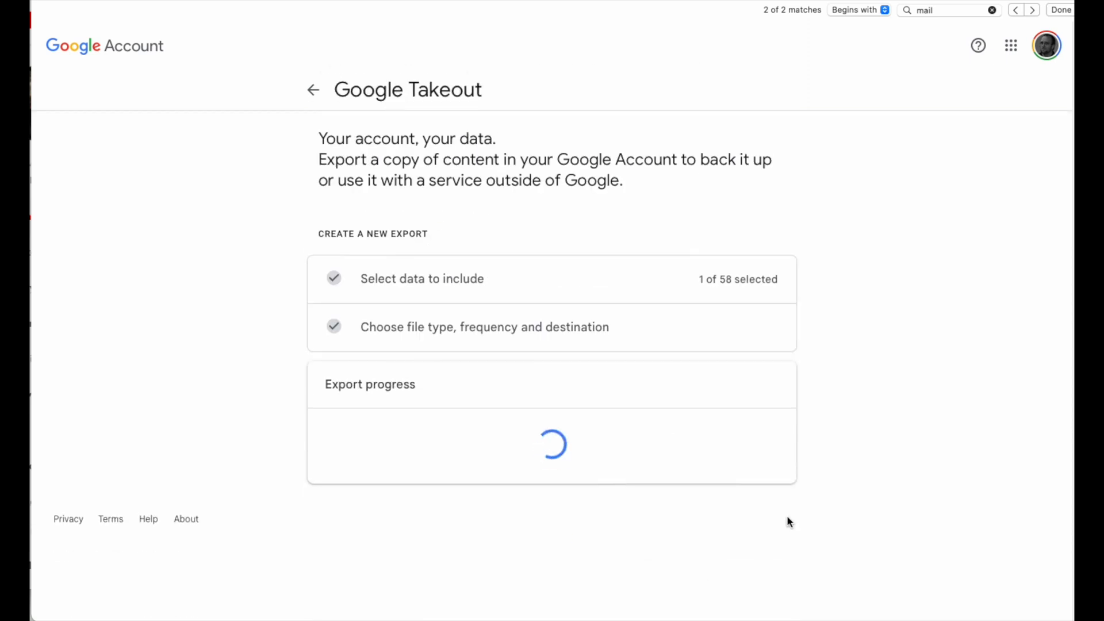